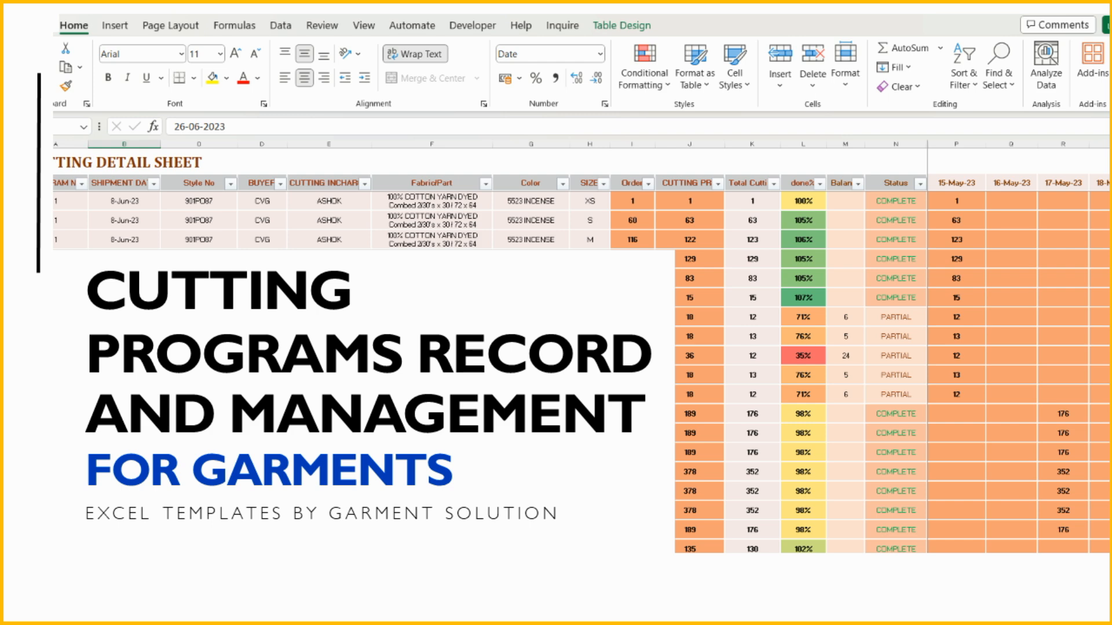
- Inspect the DETAILS sheet's PROGRAM NO, Style No and Fabric/Part columns and program 2's style
{"action": "left_click", "coordinate": [312, 529]}
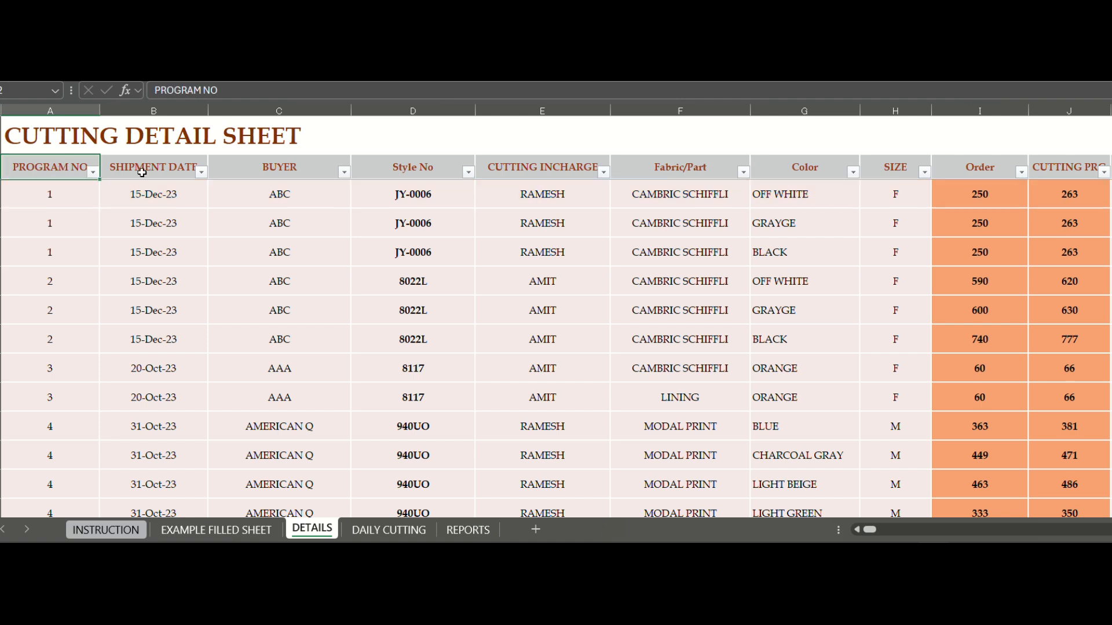
{"action": "left_click", "coordinate": [413, 167]}
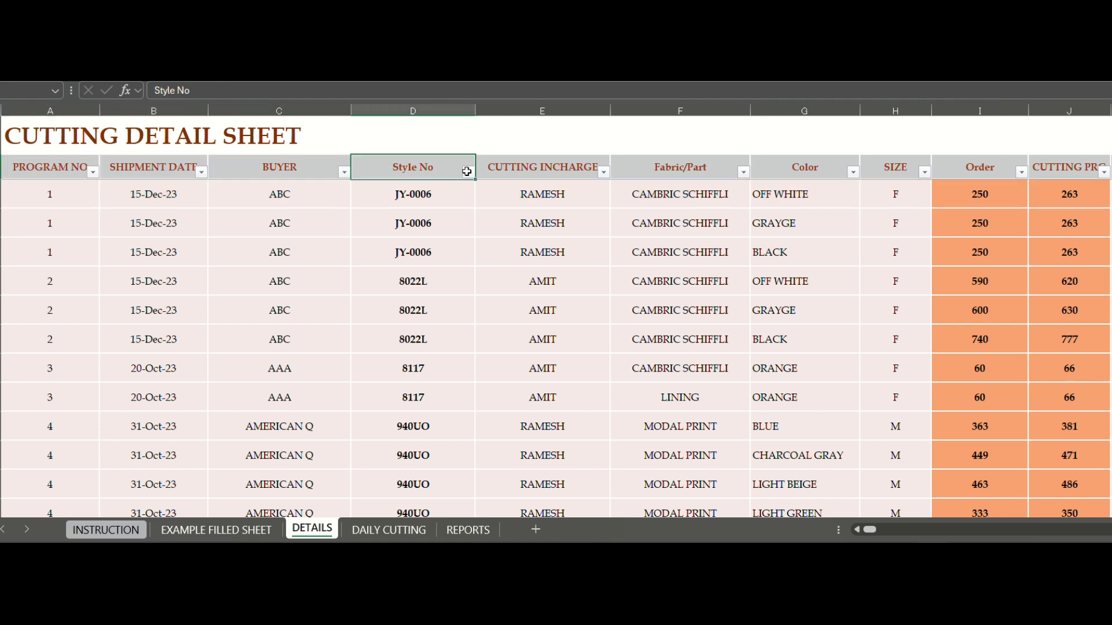
{"action": "left_click", "coordinate": [679, 167]}
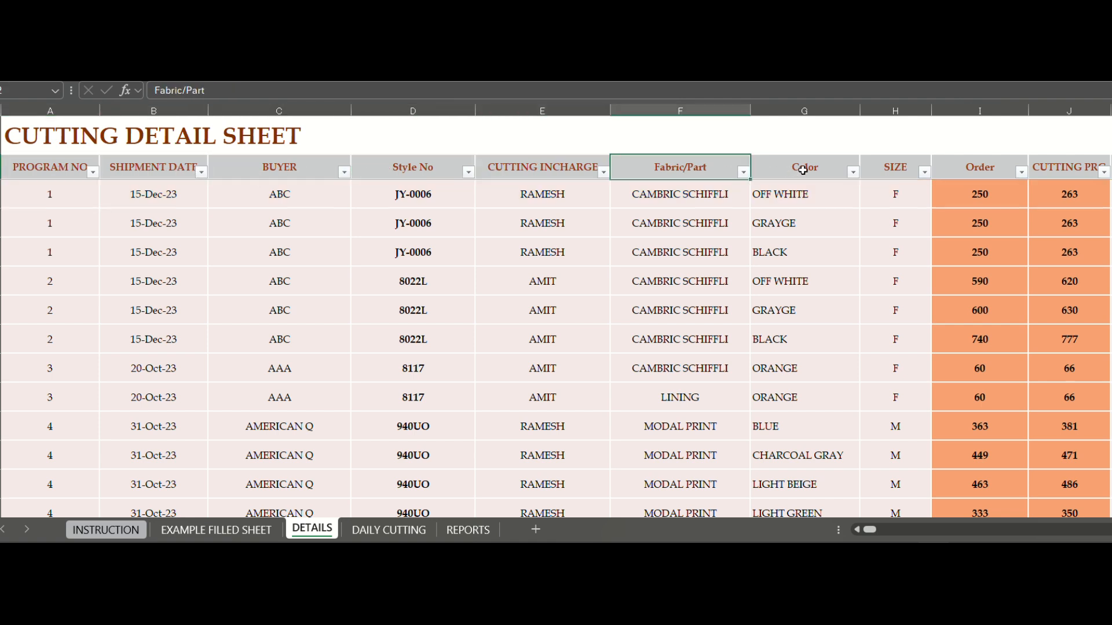
{"action": "left_click", "coordinate": [413, 281]}
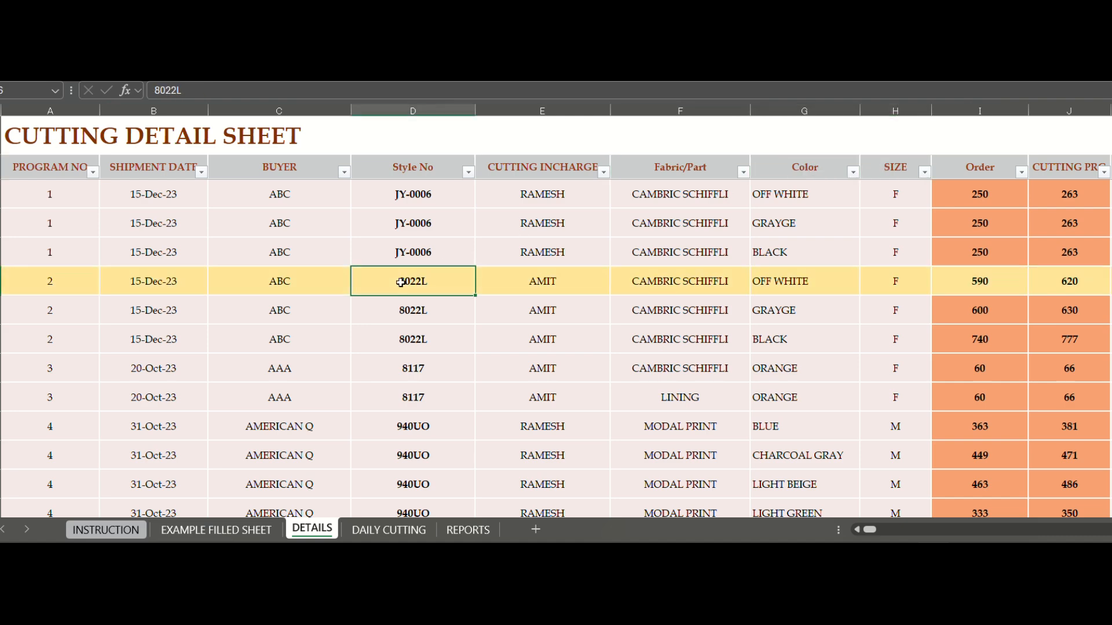
{"action": "scroll", "scroll_direction": "down", "scroll_amount": 3}
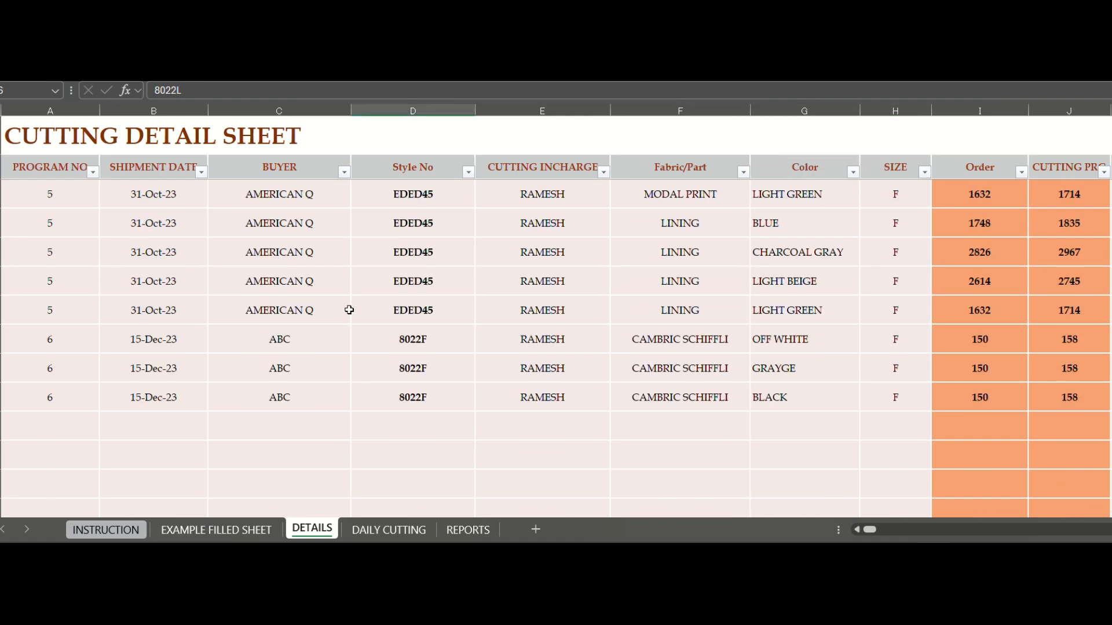
- Enter program 7 with shipment date 4-July, buyer bnn and style POIE
{"action": "left_click", "coordinate": [154, 426]}
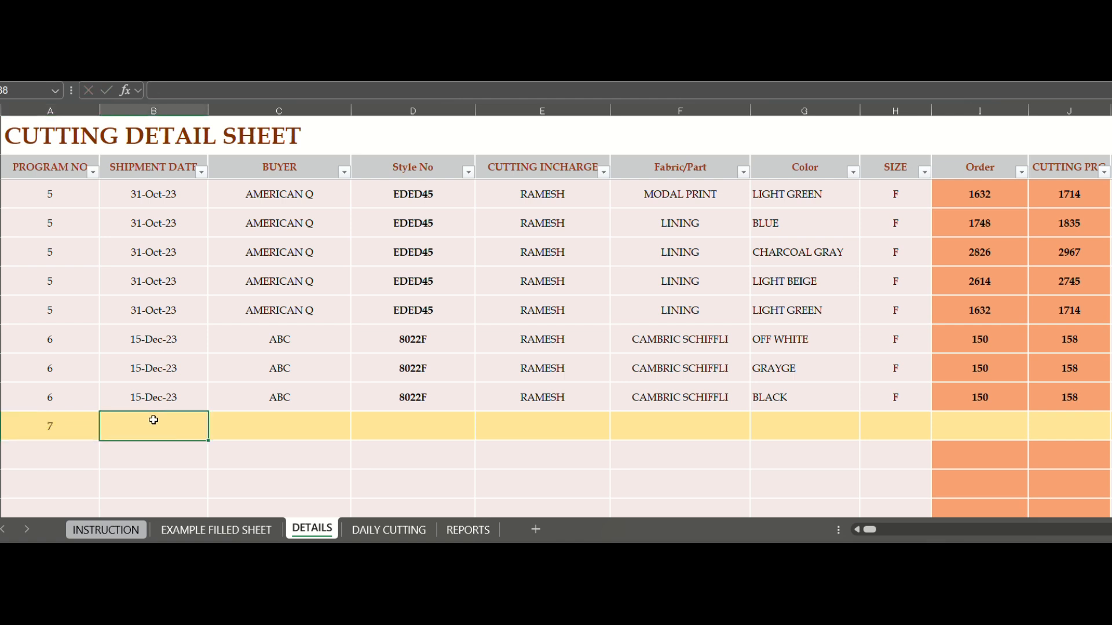
{"action": "type", "text": "4-july"}
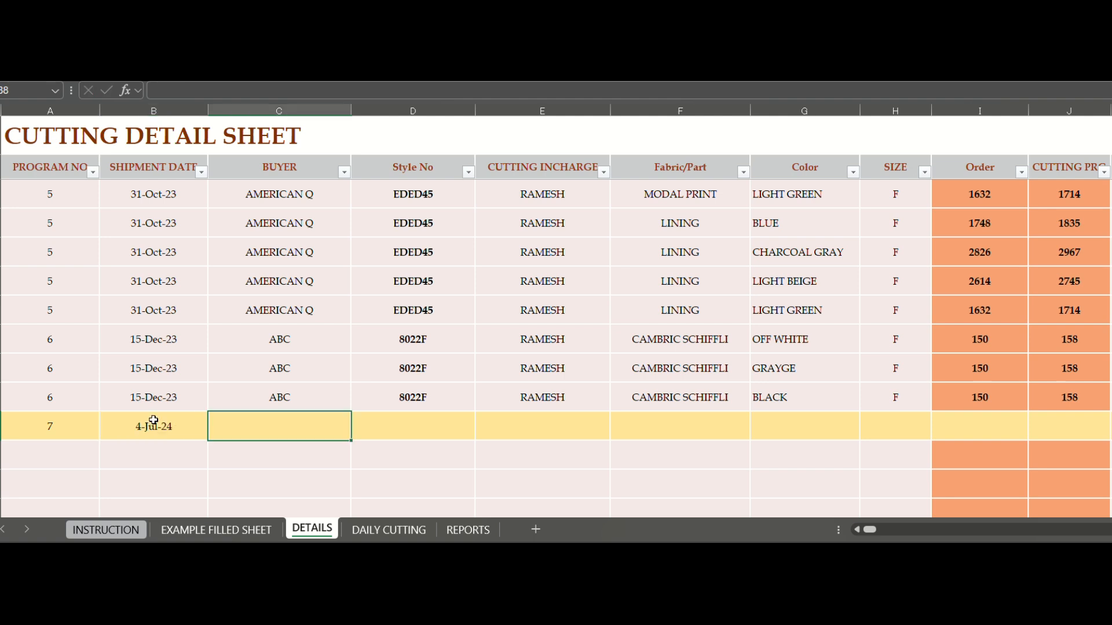
{"action": "type", "text": "bnn"}
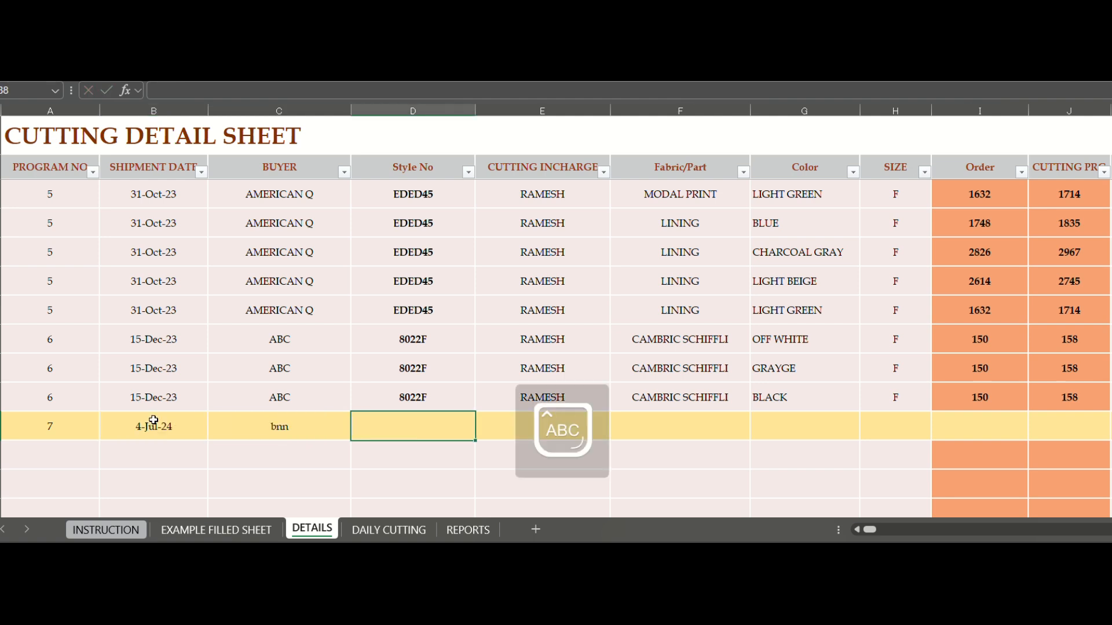
{"action": "type", "text": "POIE"}
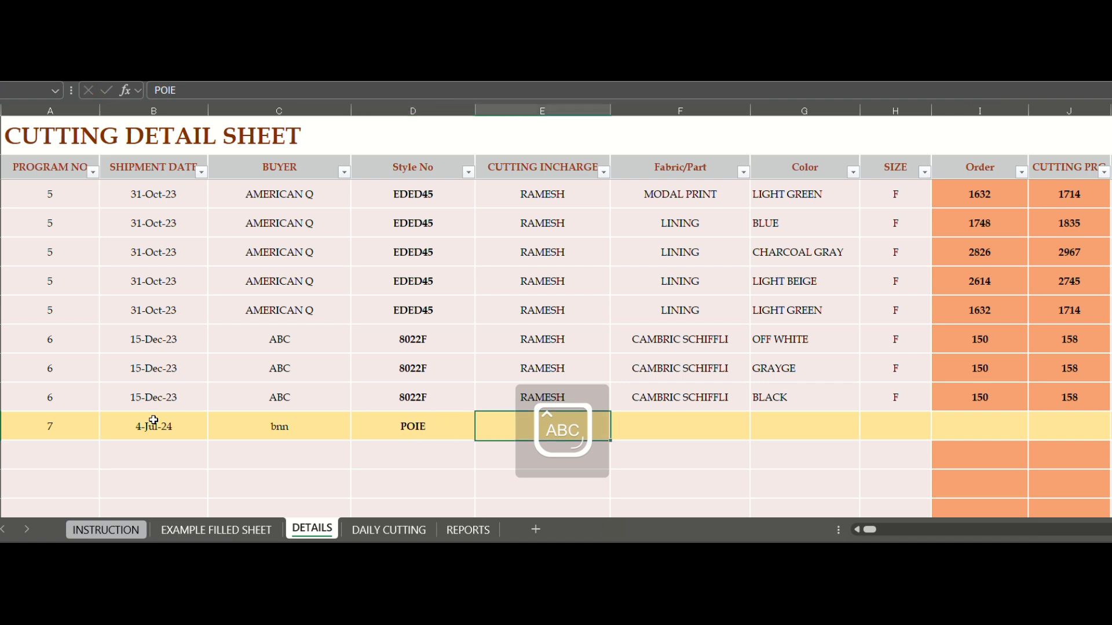
{"action": "key", "text": "Escape"}
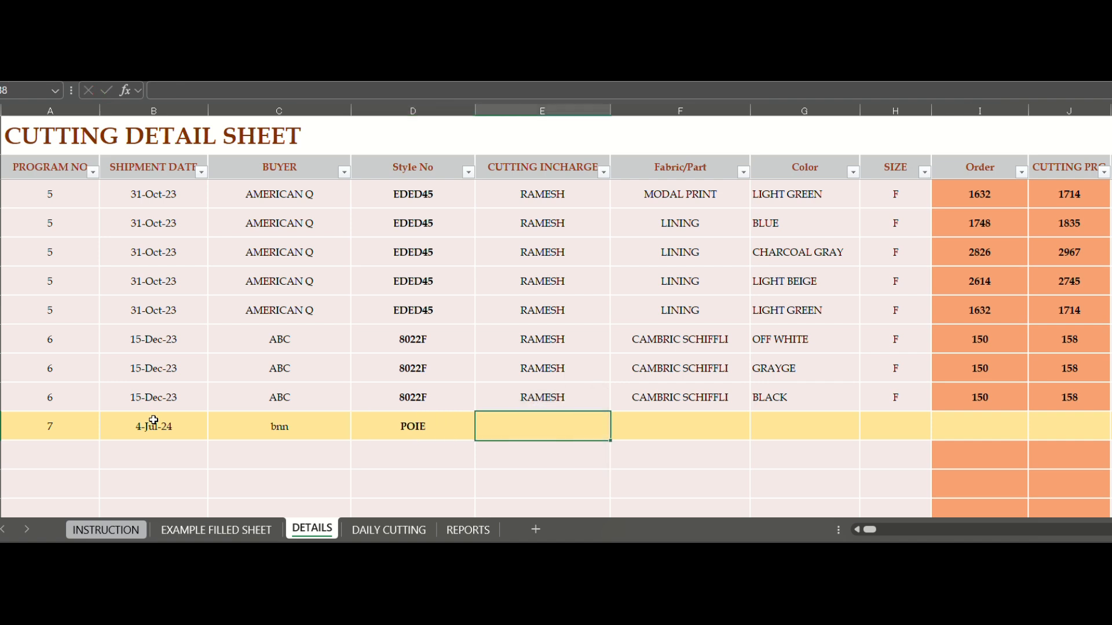
{"action": "type", "text": "AKHBAR"}
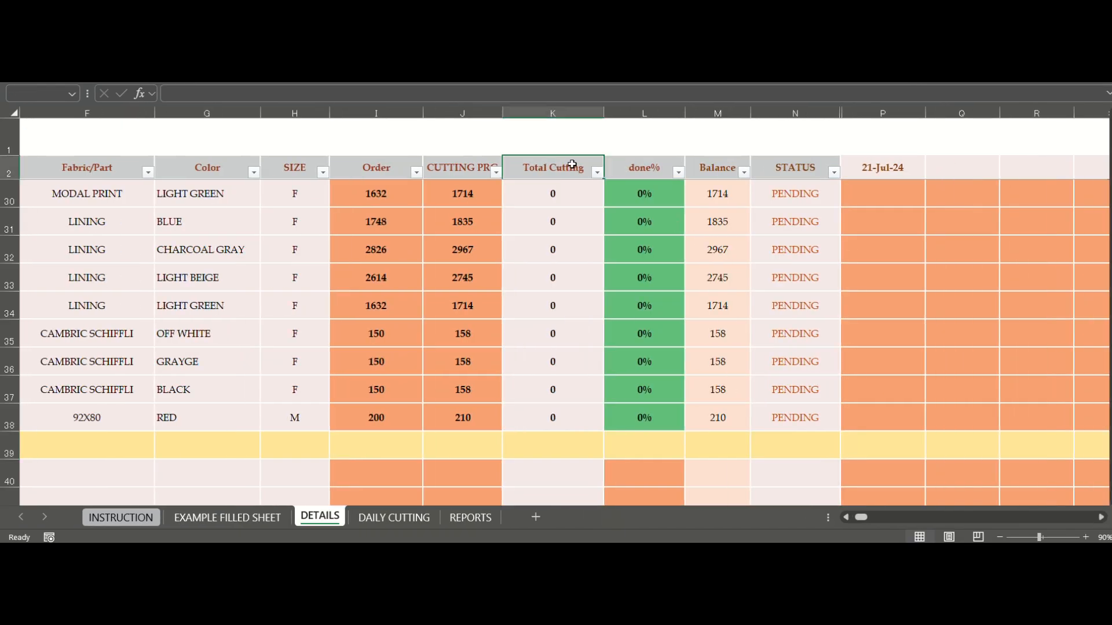
- Log a cut quantity of 50 in the date columns and view the DAILY CUTTING report
{"action": "left_click", "coordinate": [717, 167]}
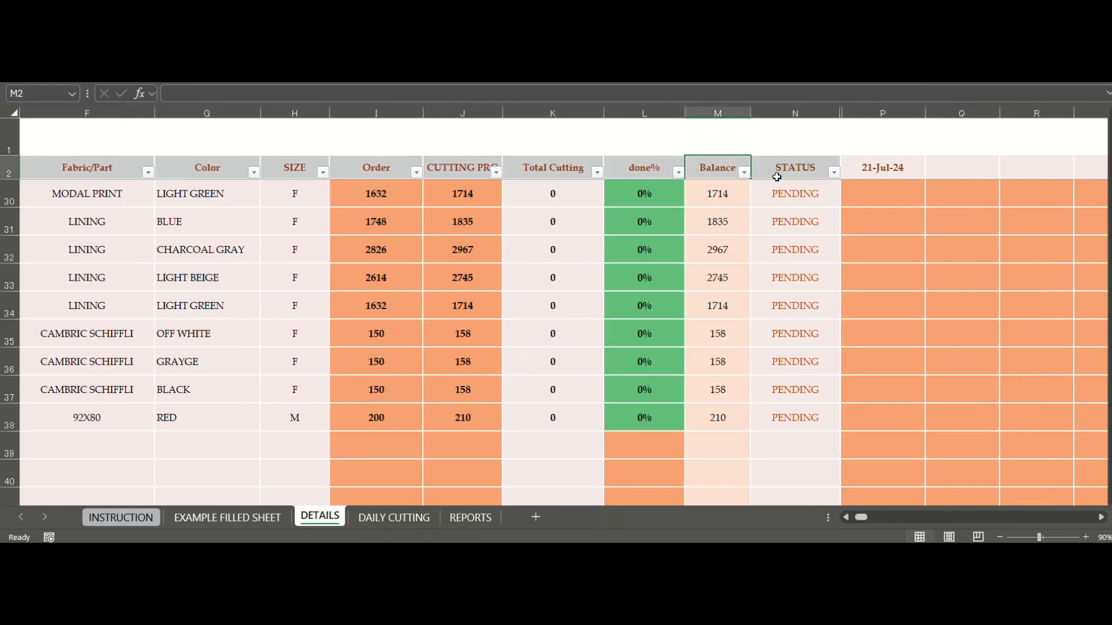
{"action": "left_click", "coordinate": [882, 168]}
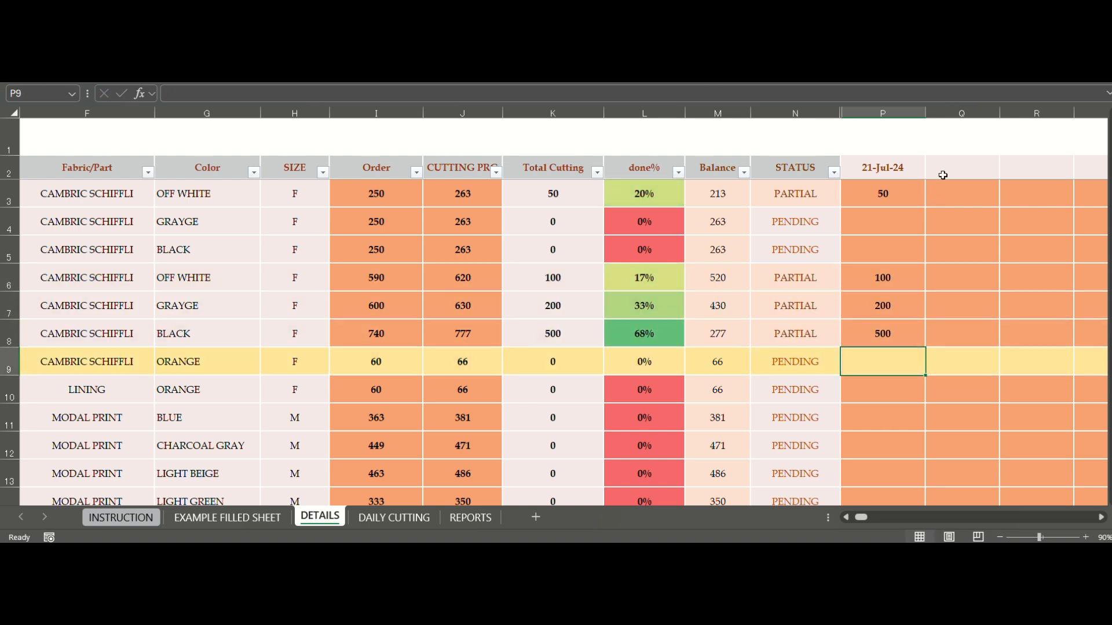
{"action": "type", "text": "500"}
{"action": "left_click", "coordinate": [963, 390]}
{"action": "type", "text": "100"}
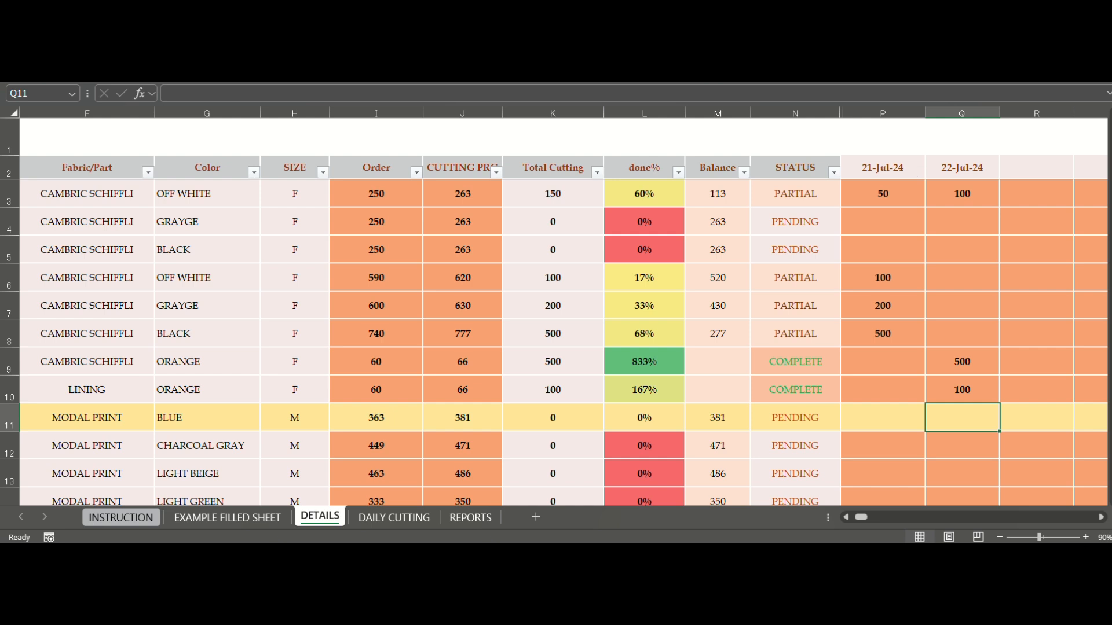
{"action": "left_click", "coordinate": [392, 517]}
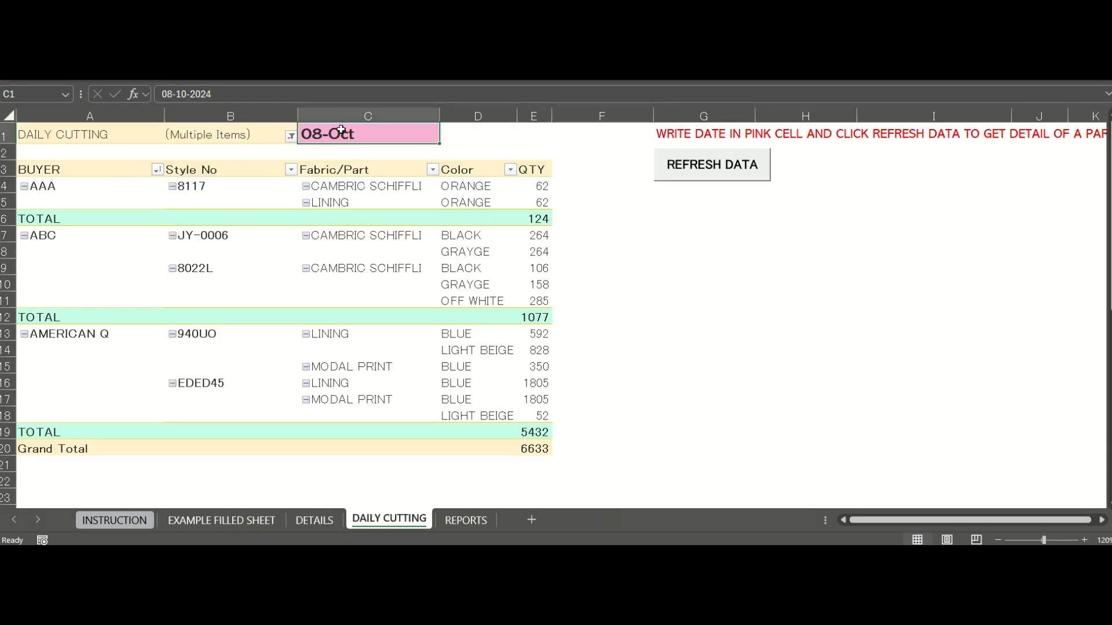
- Change the daily report date to 10-Oct and refresh the report data
{"action": "type", "text": "9-OCT"}
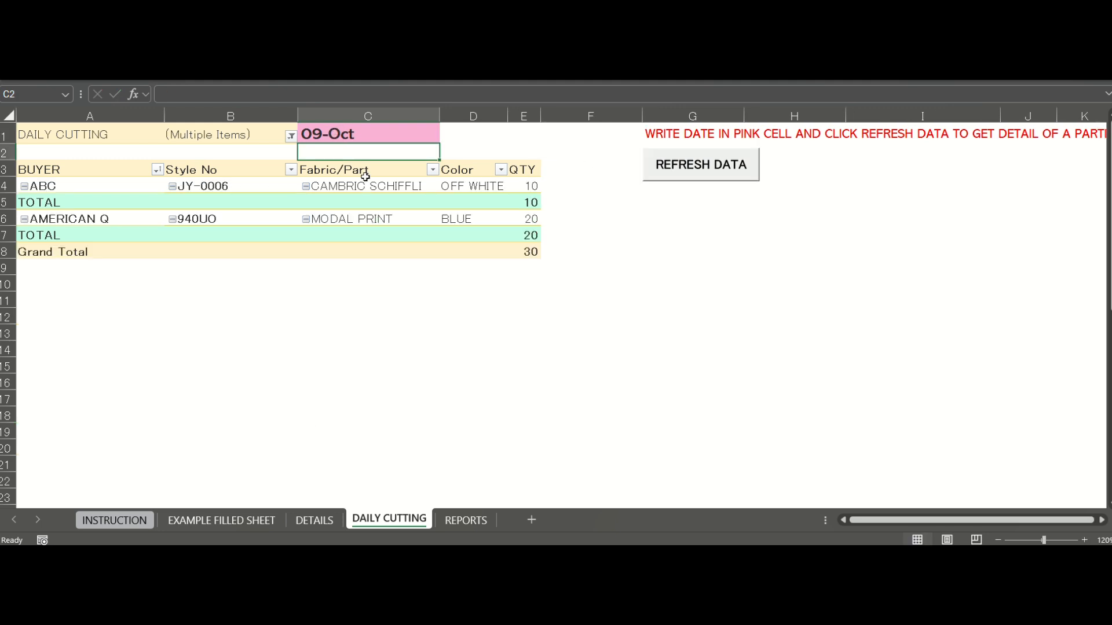
{"action": "type", "text": "10-"}
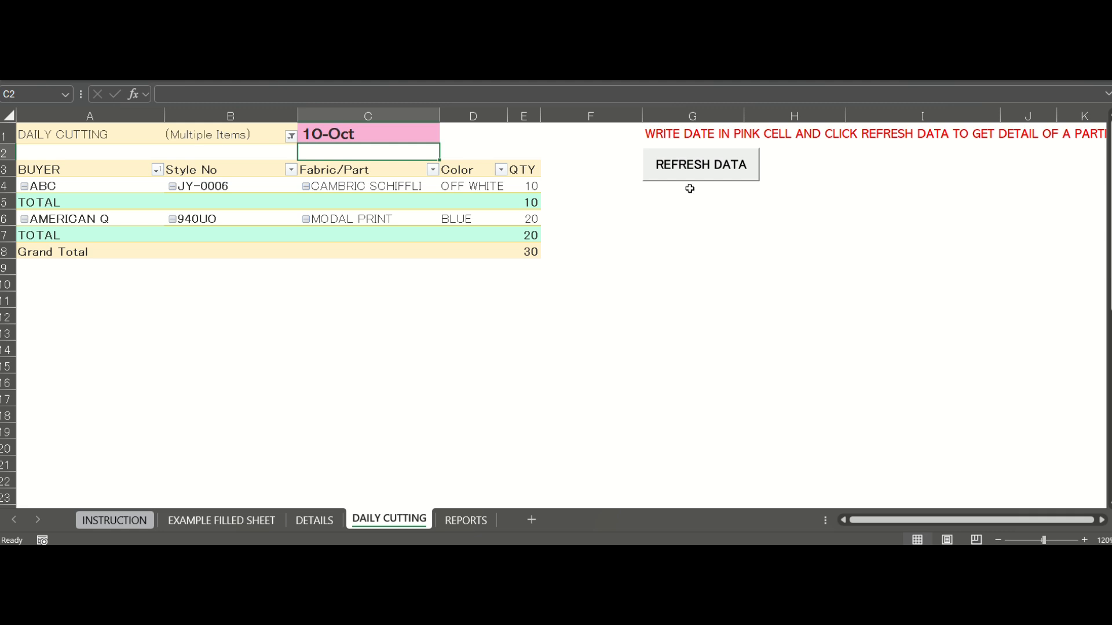
{"action": "left_click", "coordinate": [465, 522]}
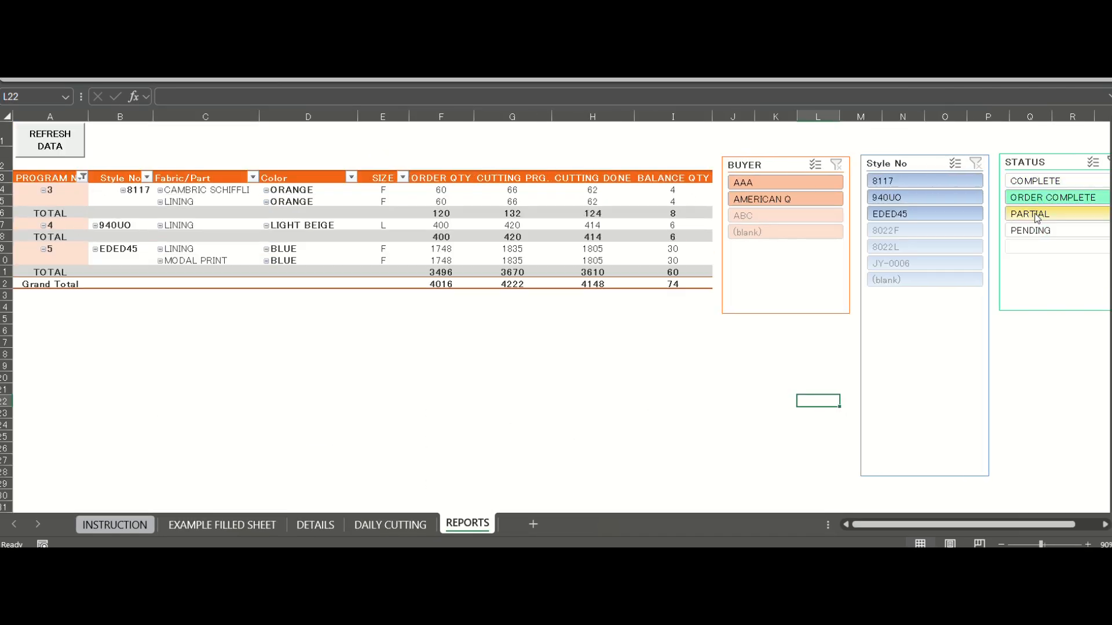
- Filter the REPORTS slicers to one status, clear it, and add style EDED45
{"action": "left_click", "coordinate": [1030, 230]}
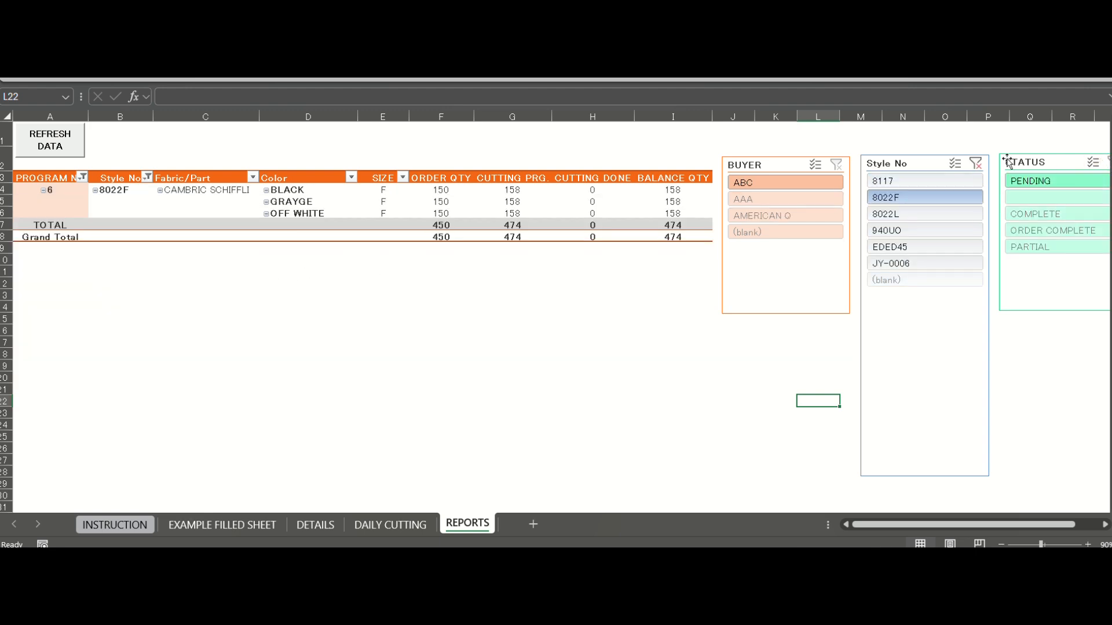
{"action": "left_click", "coordinate": [925, 230]}
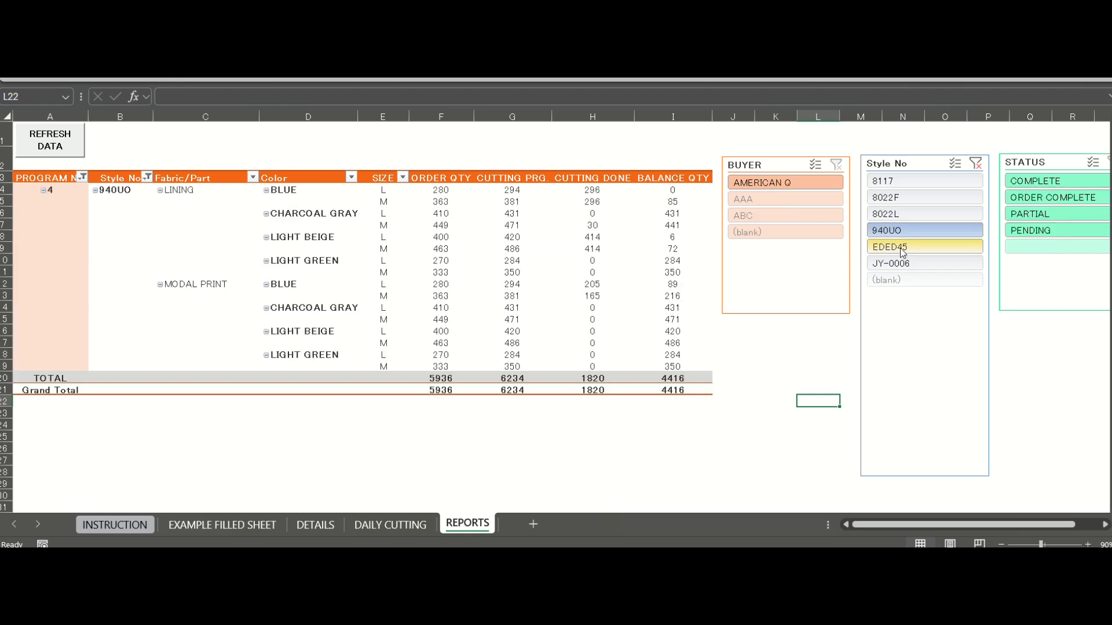
{"action": "left_click", "coordinate": [785, 199]}
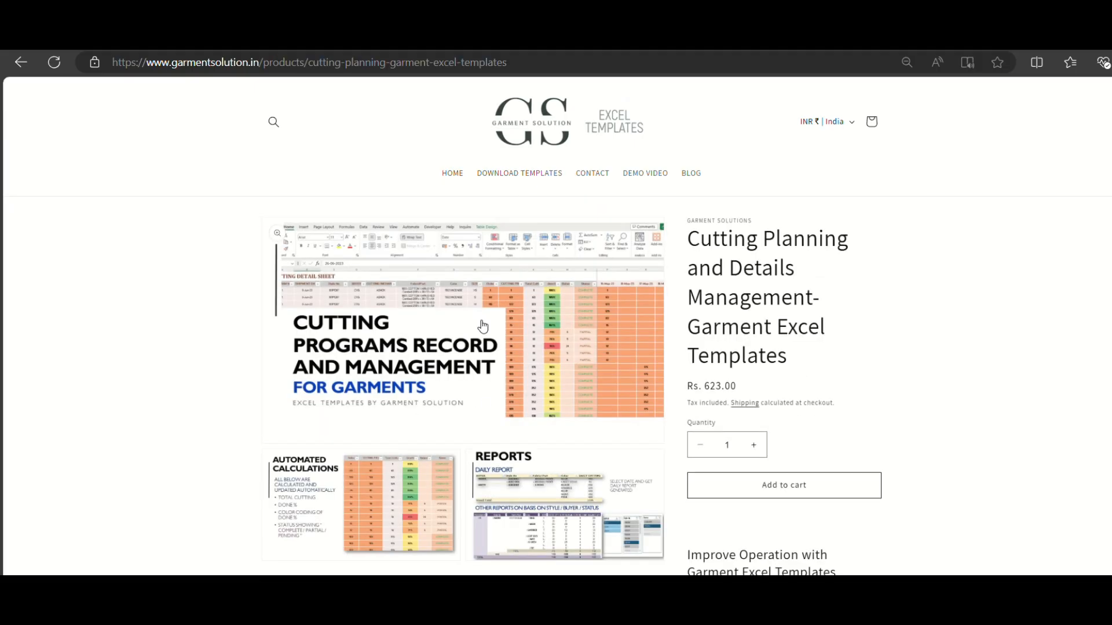
- Buy the Cutting Planning and Details Management template from its product page
{"action": "left_click", "coordinate": [783, 485]}
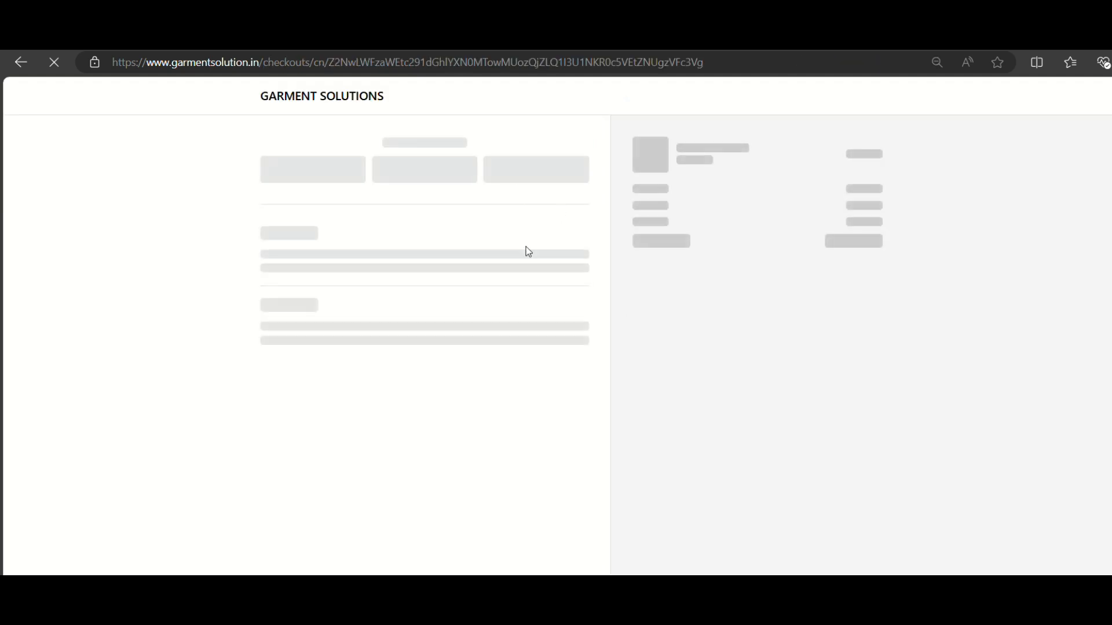